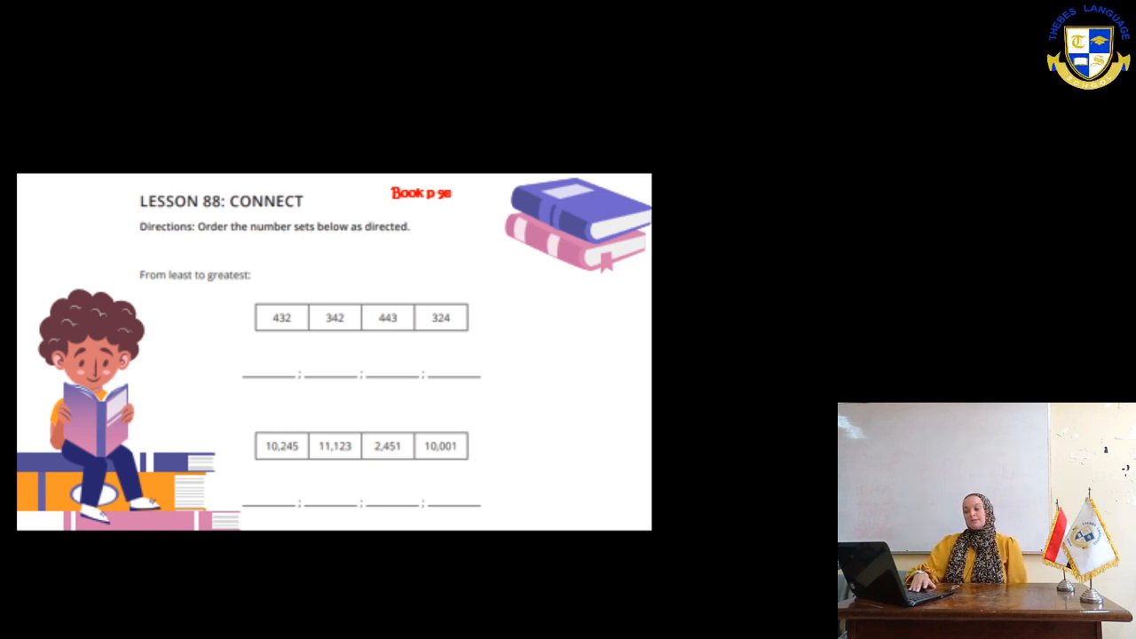
{"action": "type", "text": "324"}
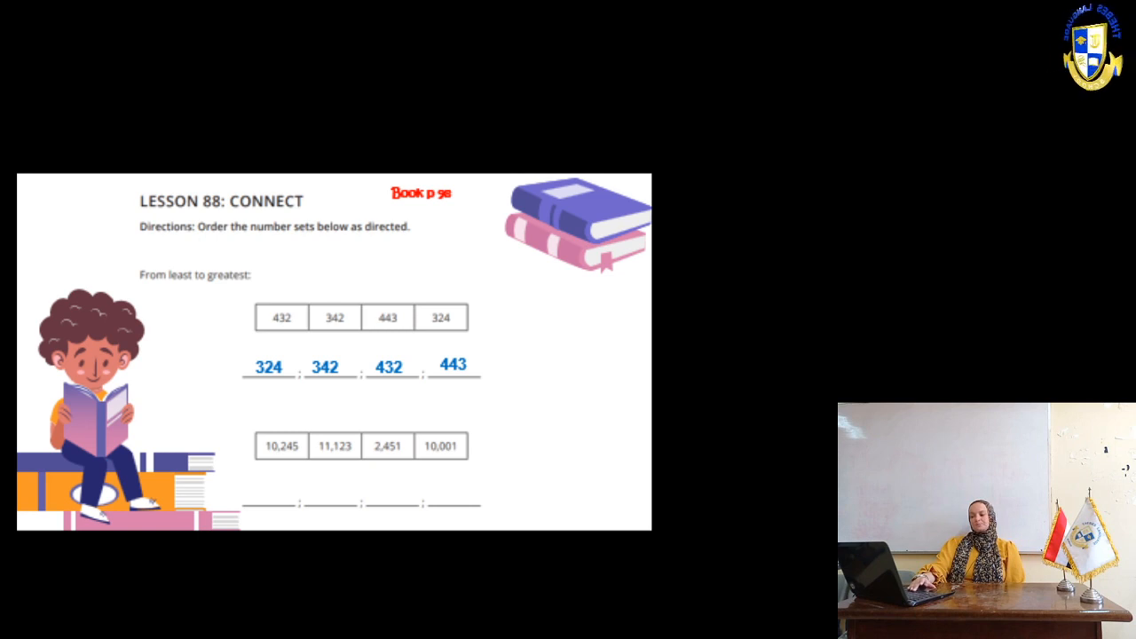
{"action": "type", "text": "2,451"}
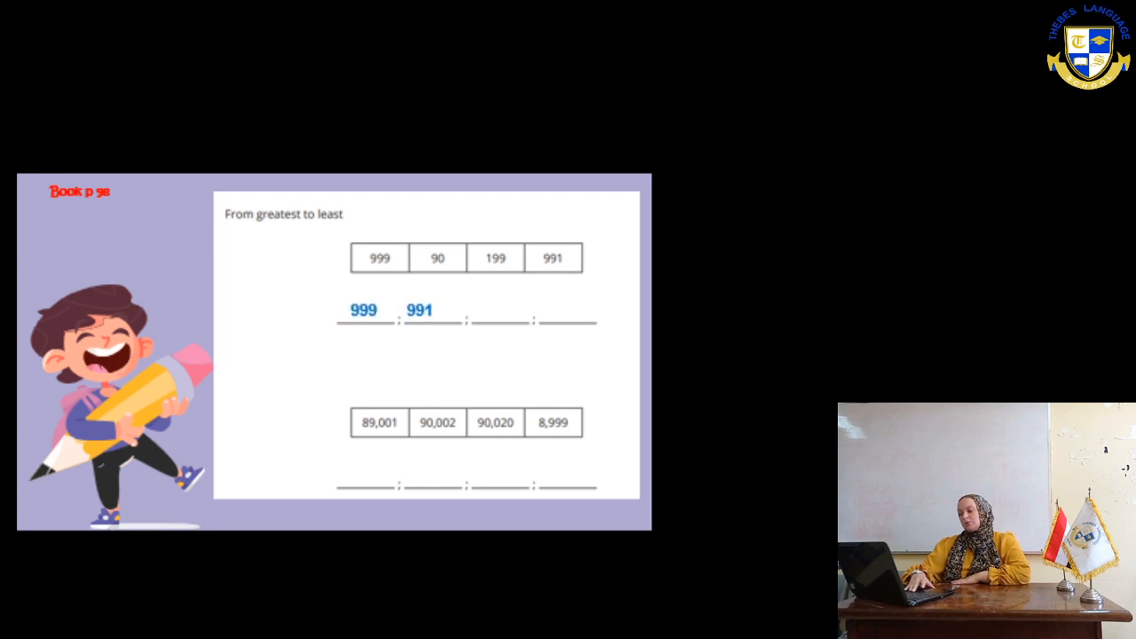
{"action": "type", "text": "119"}
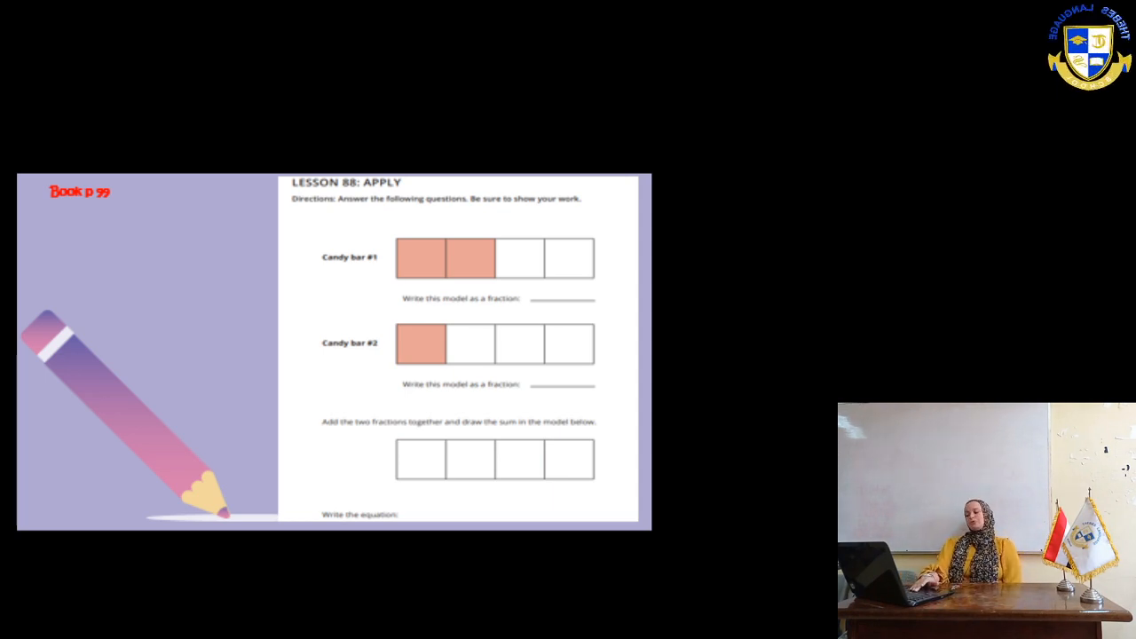
{"action": "type", "text": "2/4"}
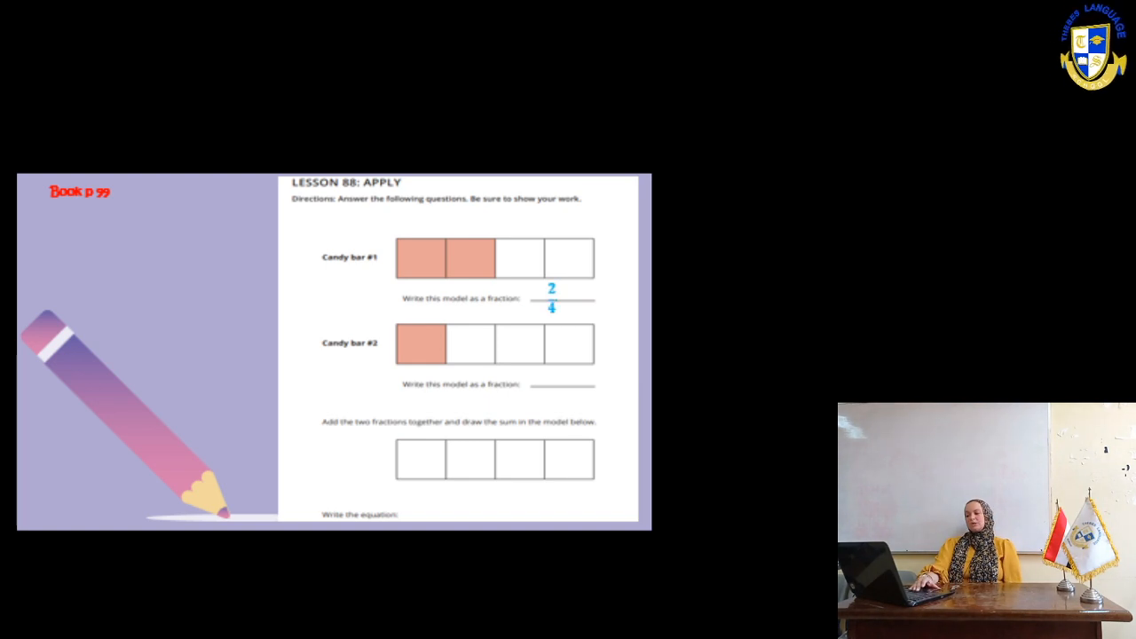
{"action": "type", "text": "1/4"}
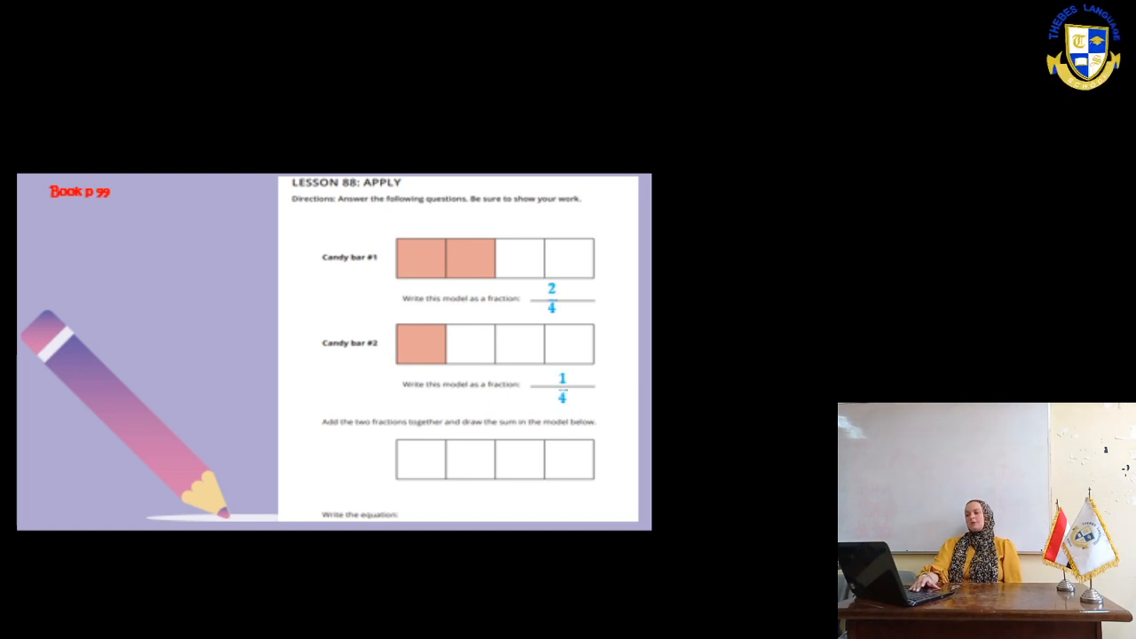